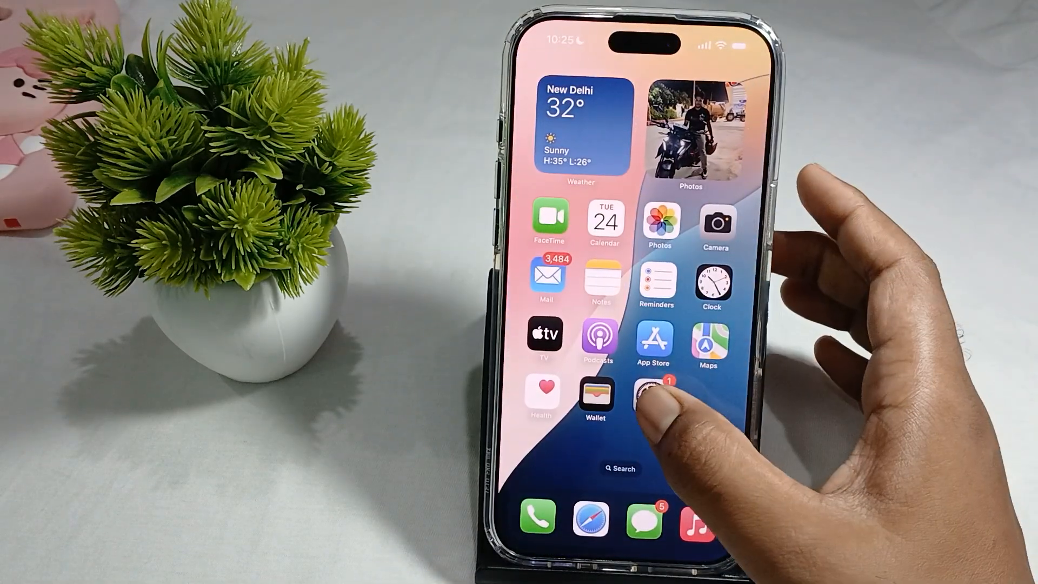
Launch Settings from the home screen to reach the main categories list
click(655, 397)
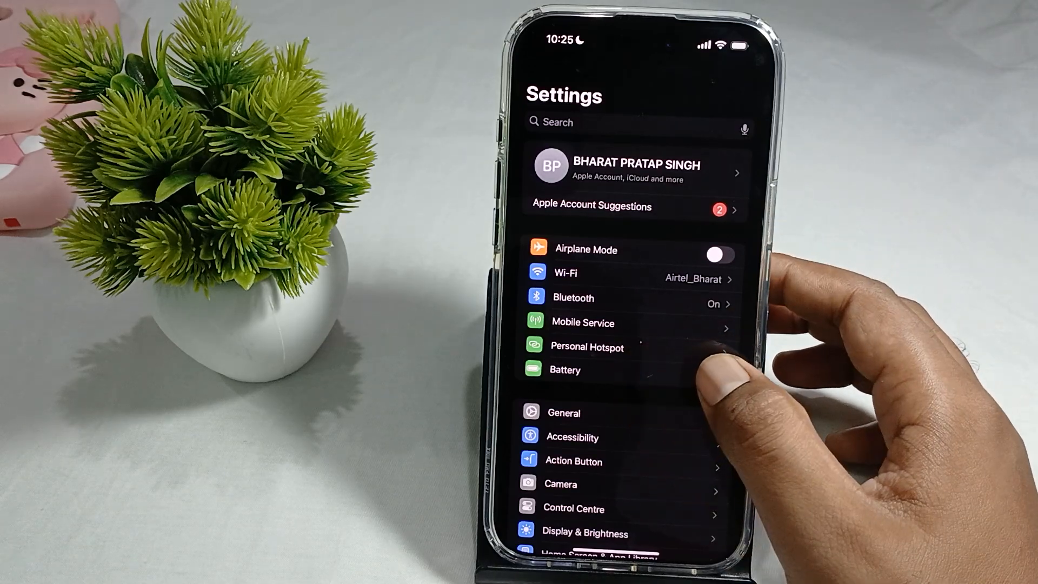
Go into Personal Hotspot, confirm Allow Others to Join is on, and show the Wi-Fi password for editing
click(586, 347)
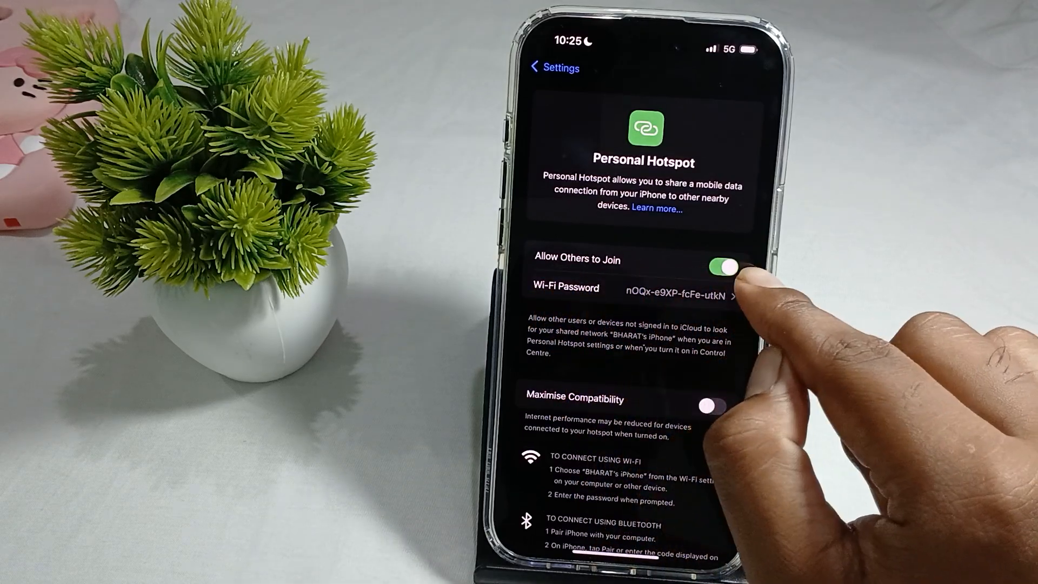
scroll(up, 3)
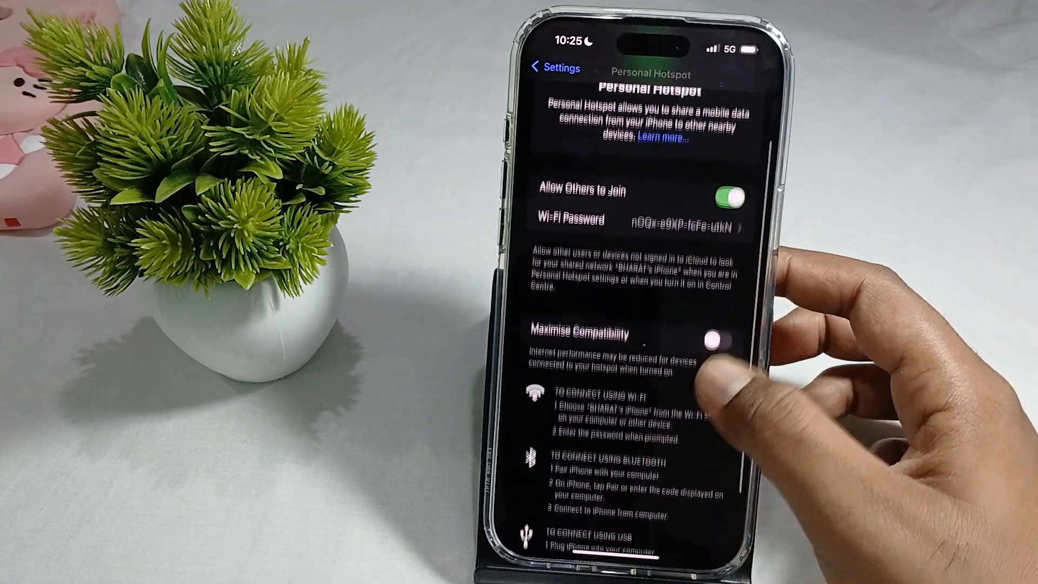
scroll(down, 3)
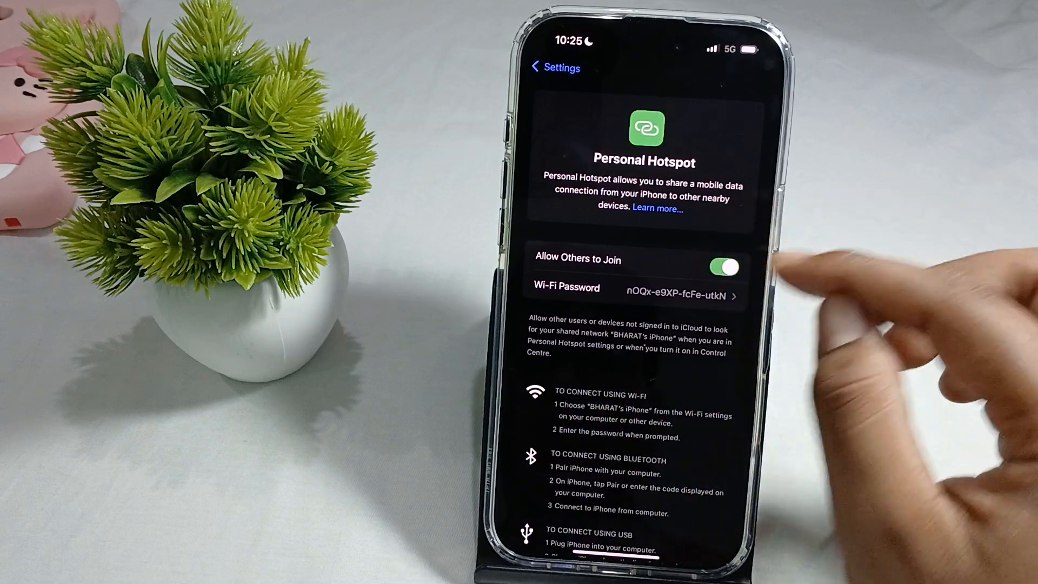
click(643, 287)
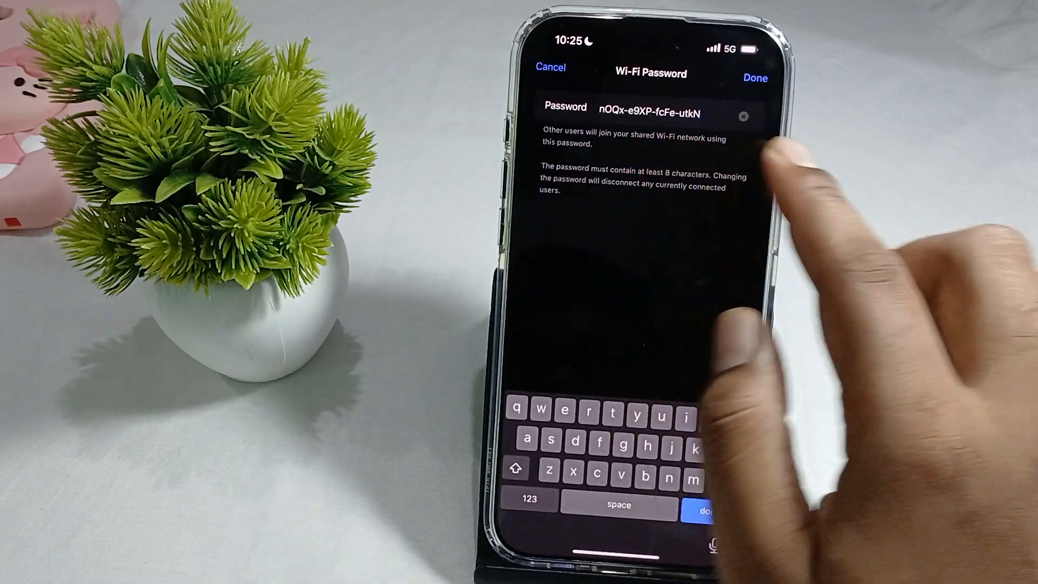